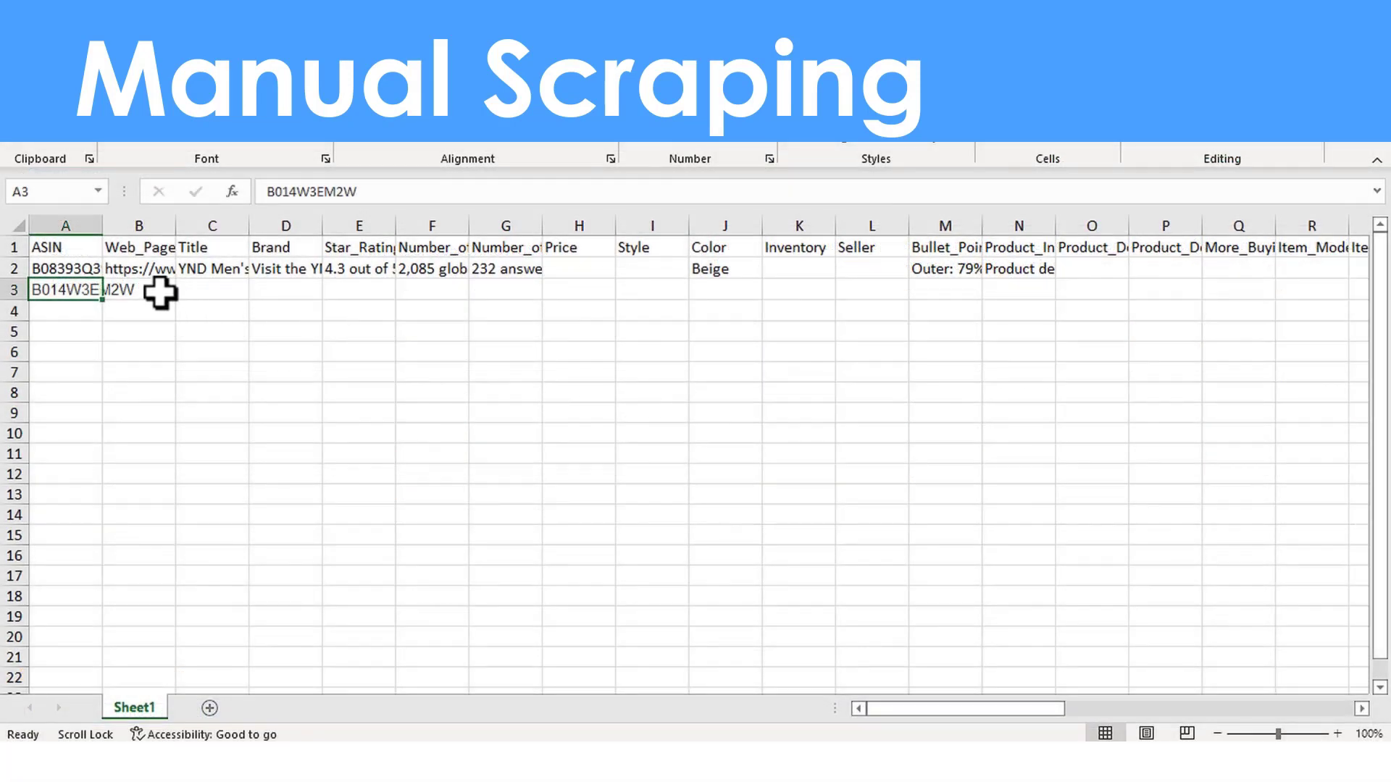
Step: Add a second product row with ASIN B014W3EM2W and its Amazon product page link
click(139, 289)
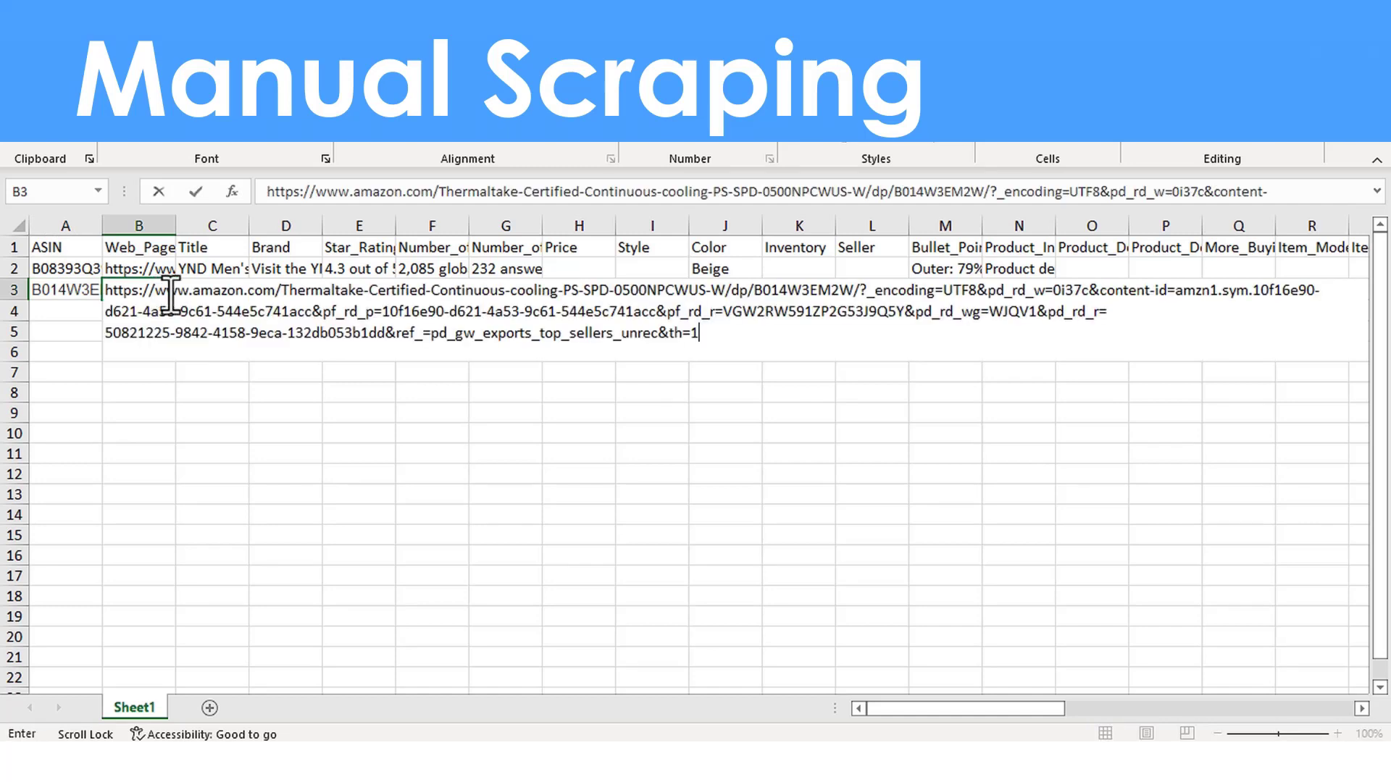
key(enter)
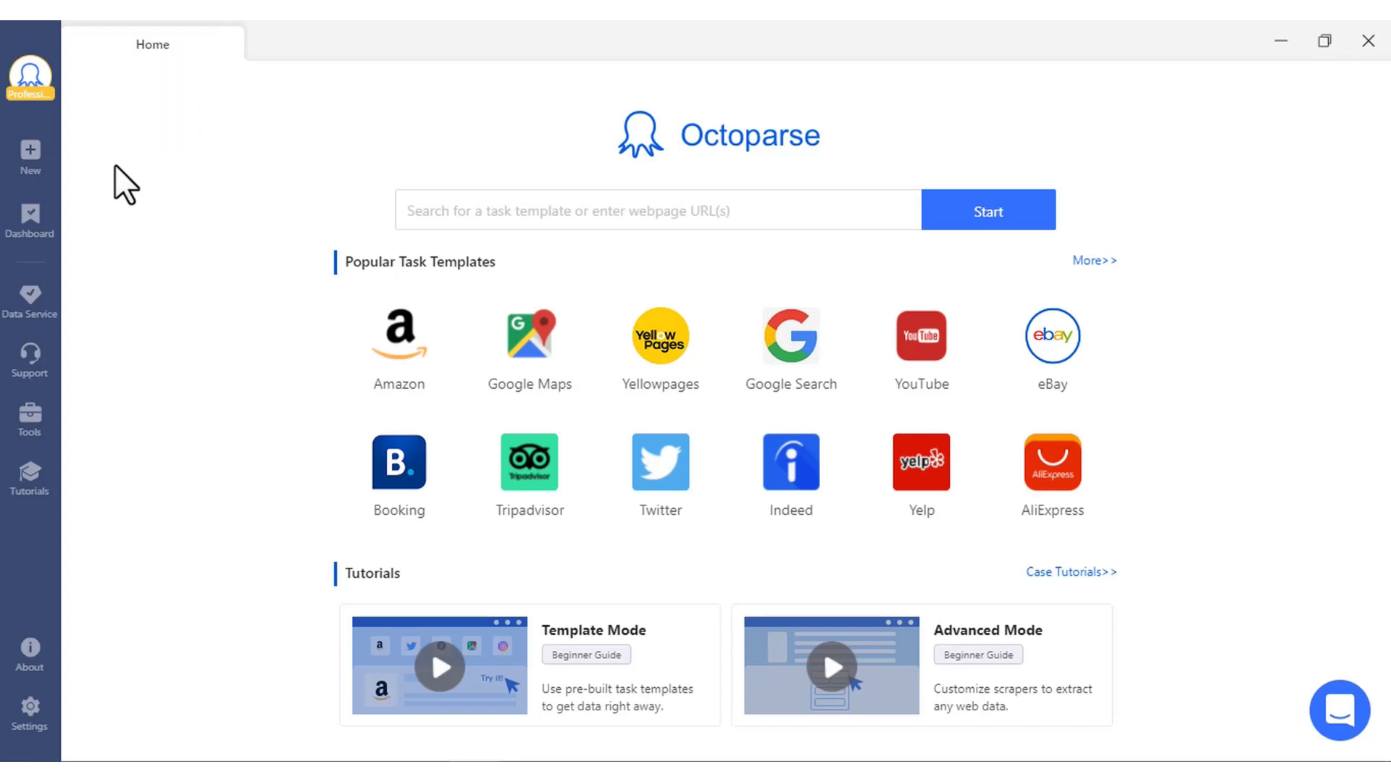
Step: From New > Task Template, browse the gallery to the Amazon templates and the (ASIN) US Detail Pages one
click(30, 156)
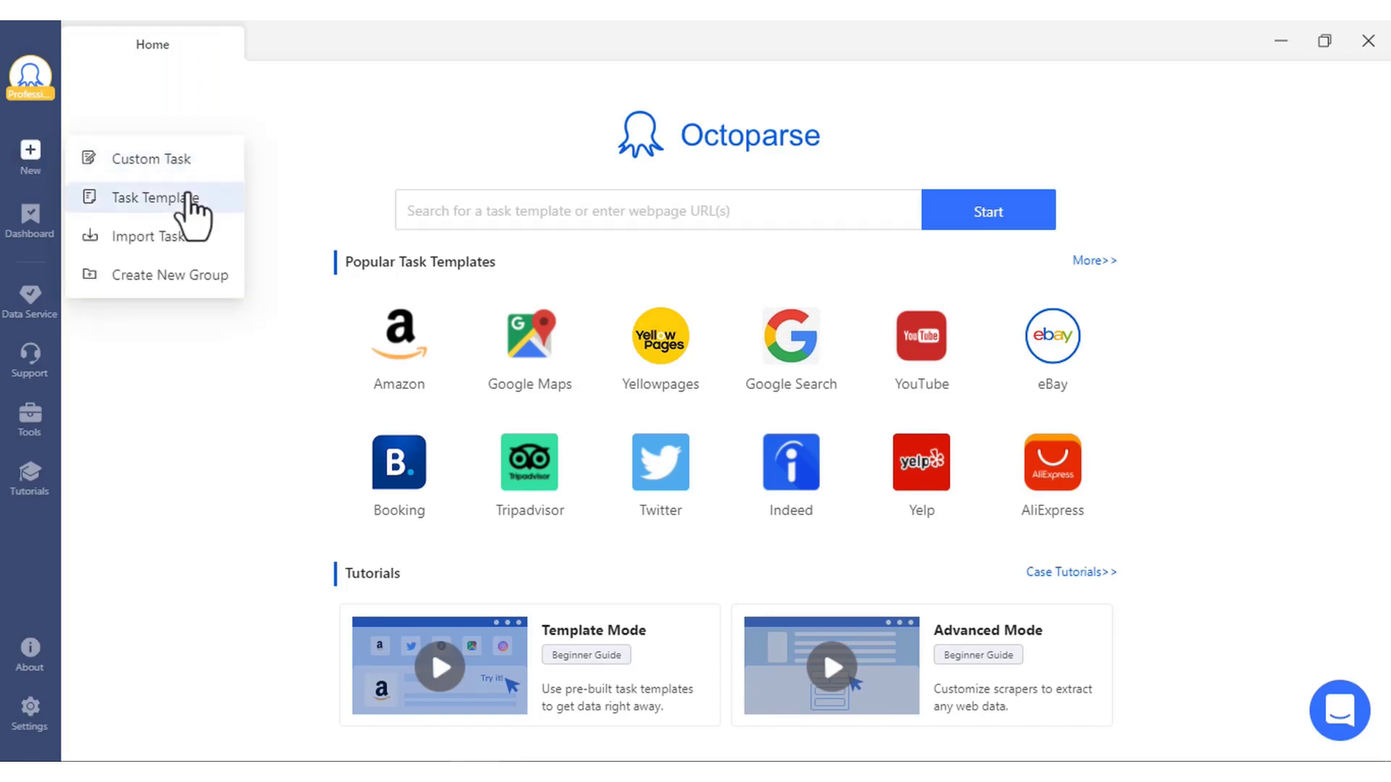
click(154, 197)
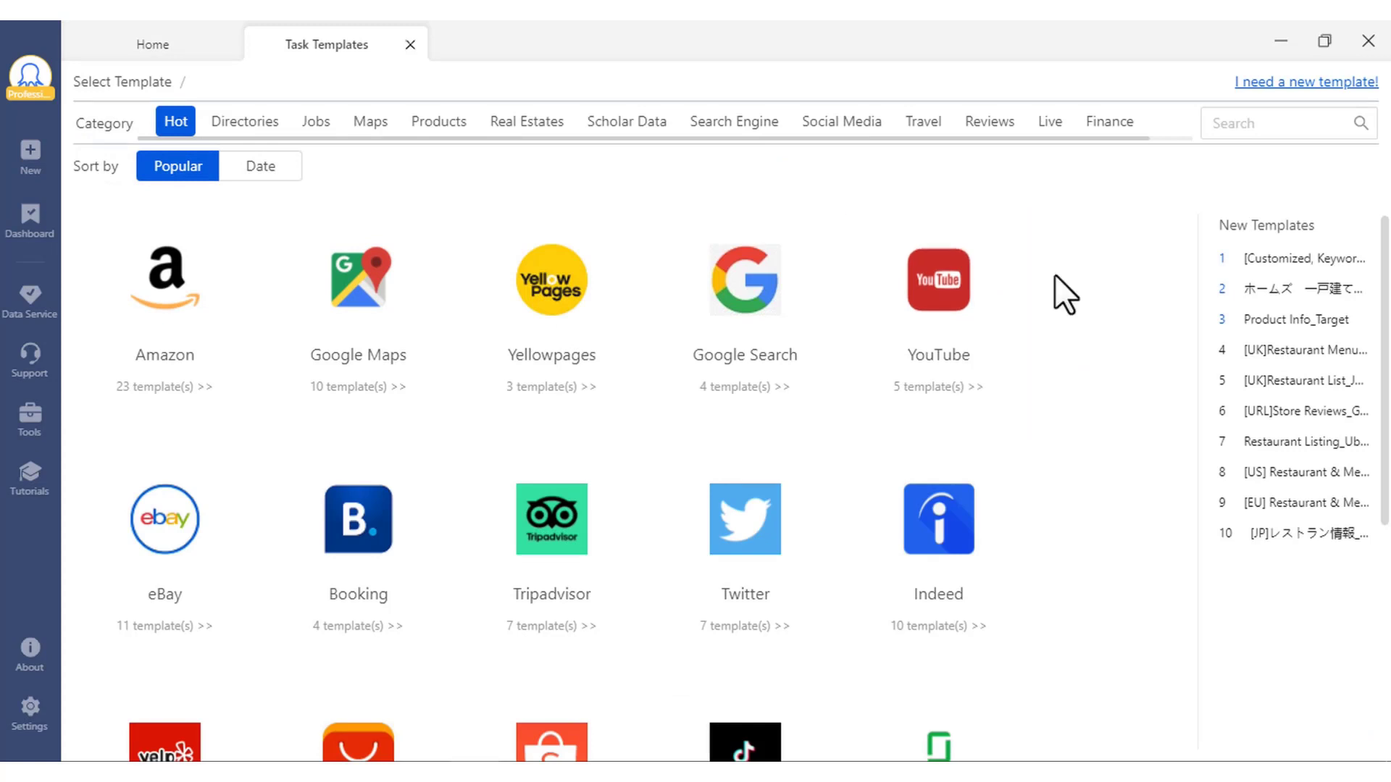
scroll(down, 3)
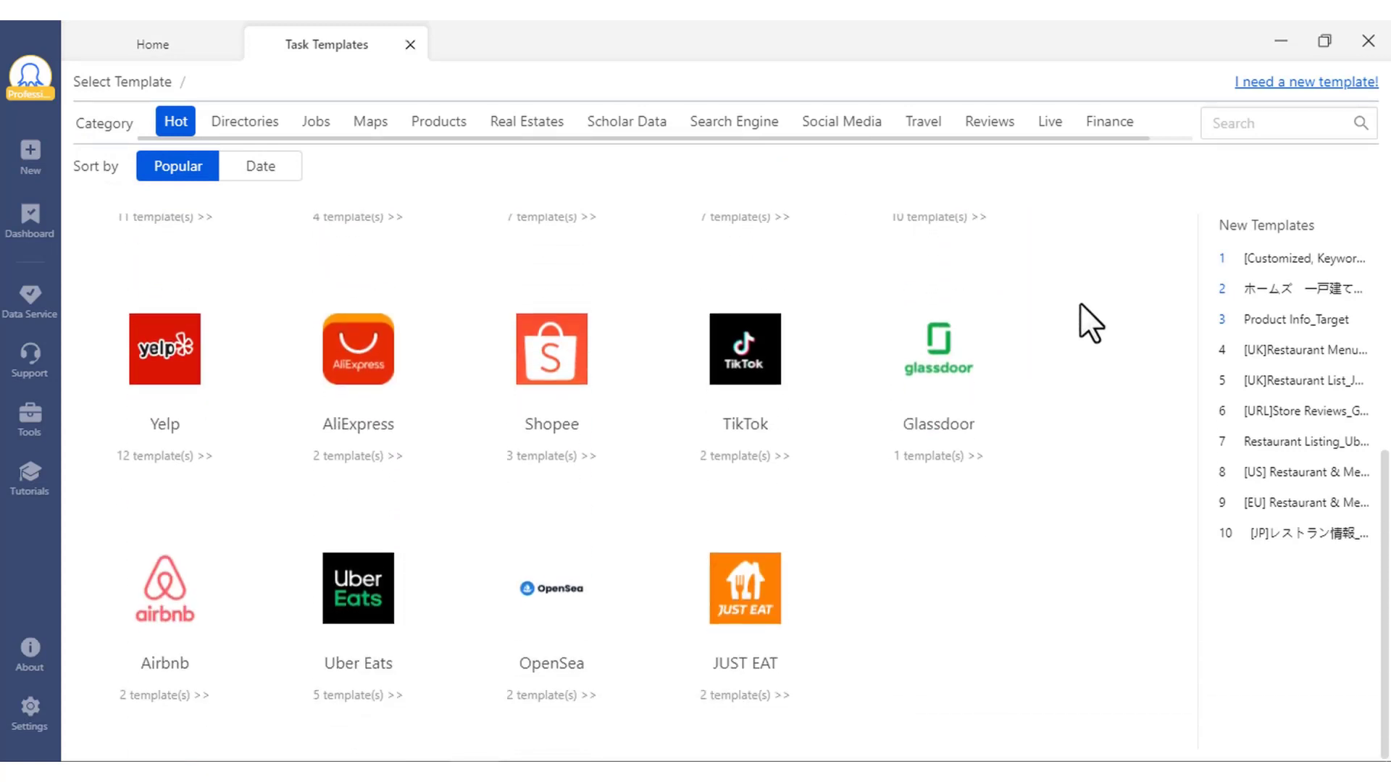
scroll(up, 3)
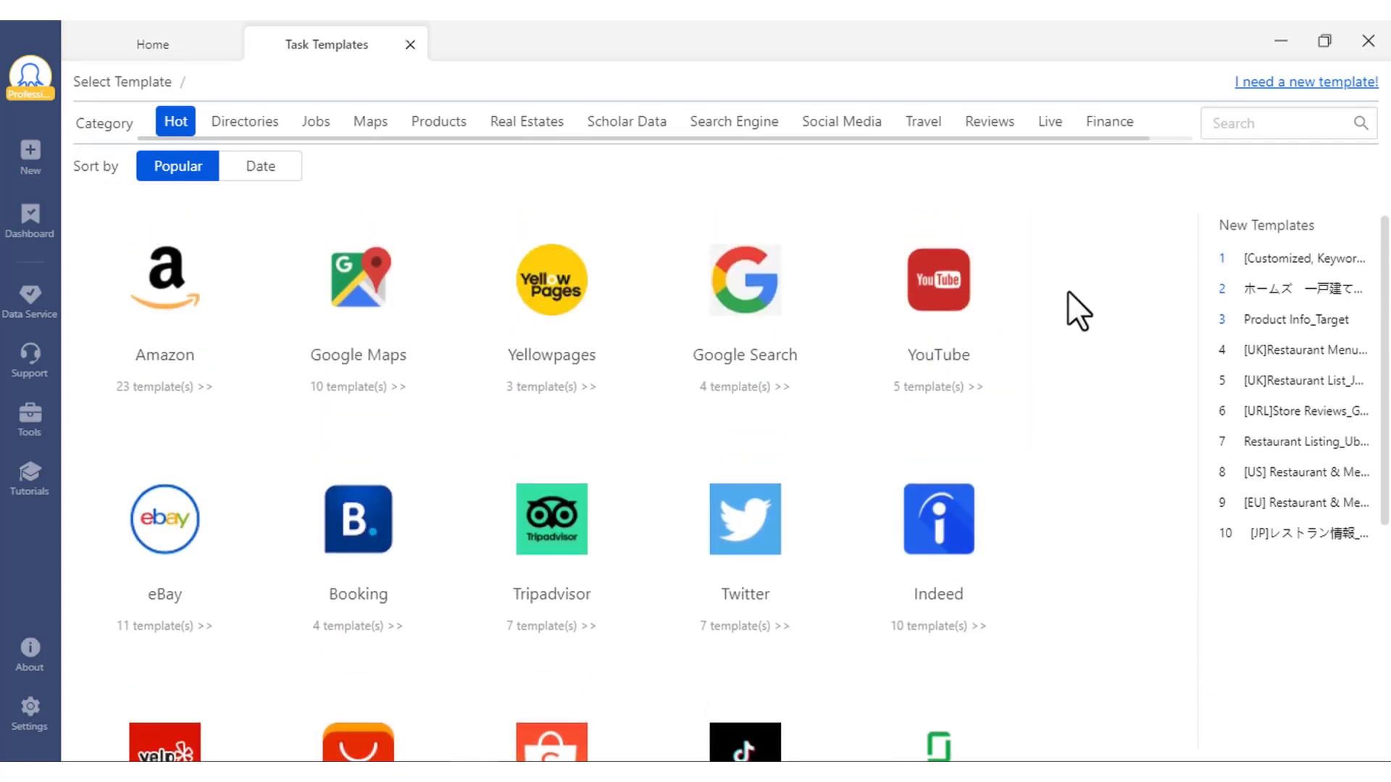
mouse_move(163, 368)
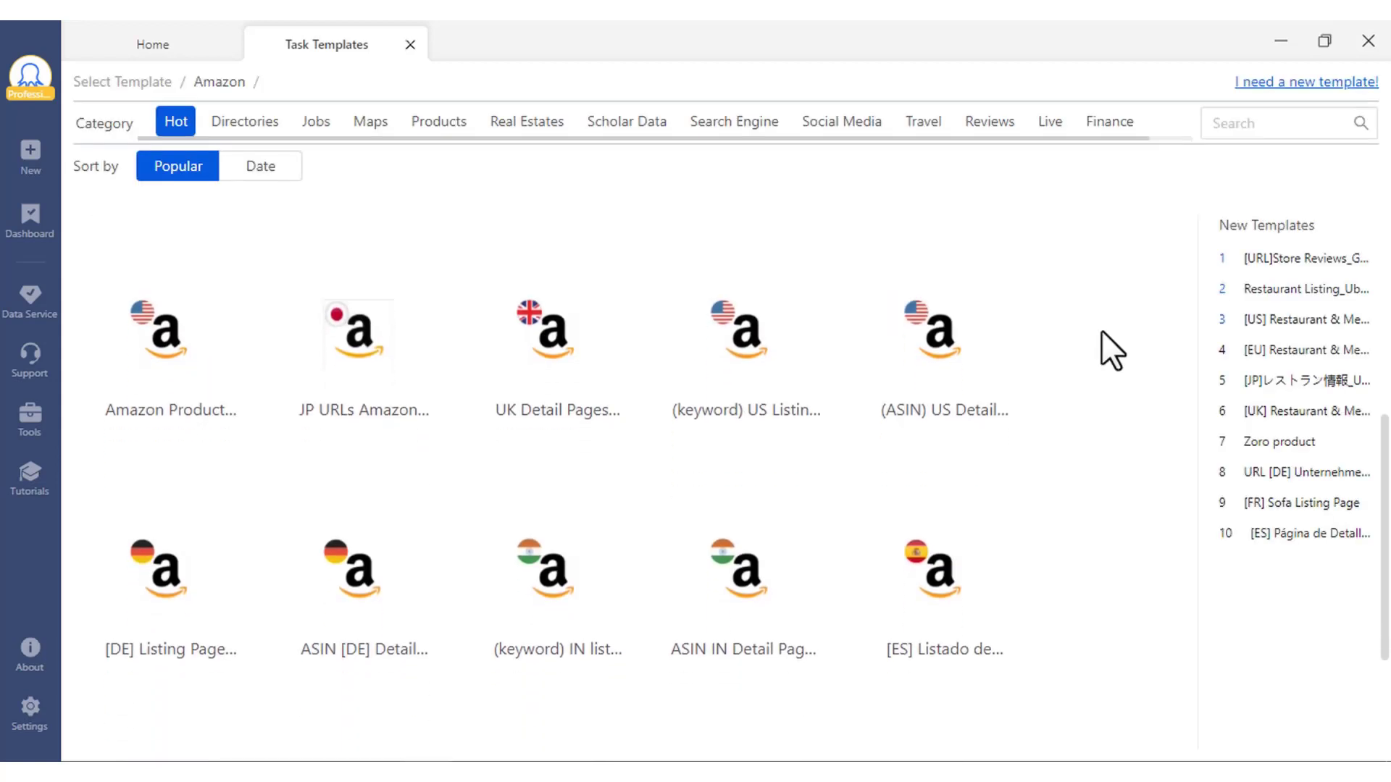
scroll(down, 3)
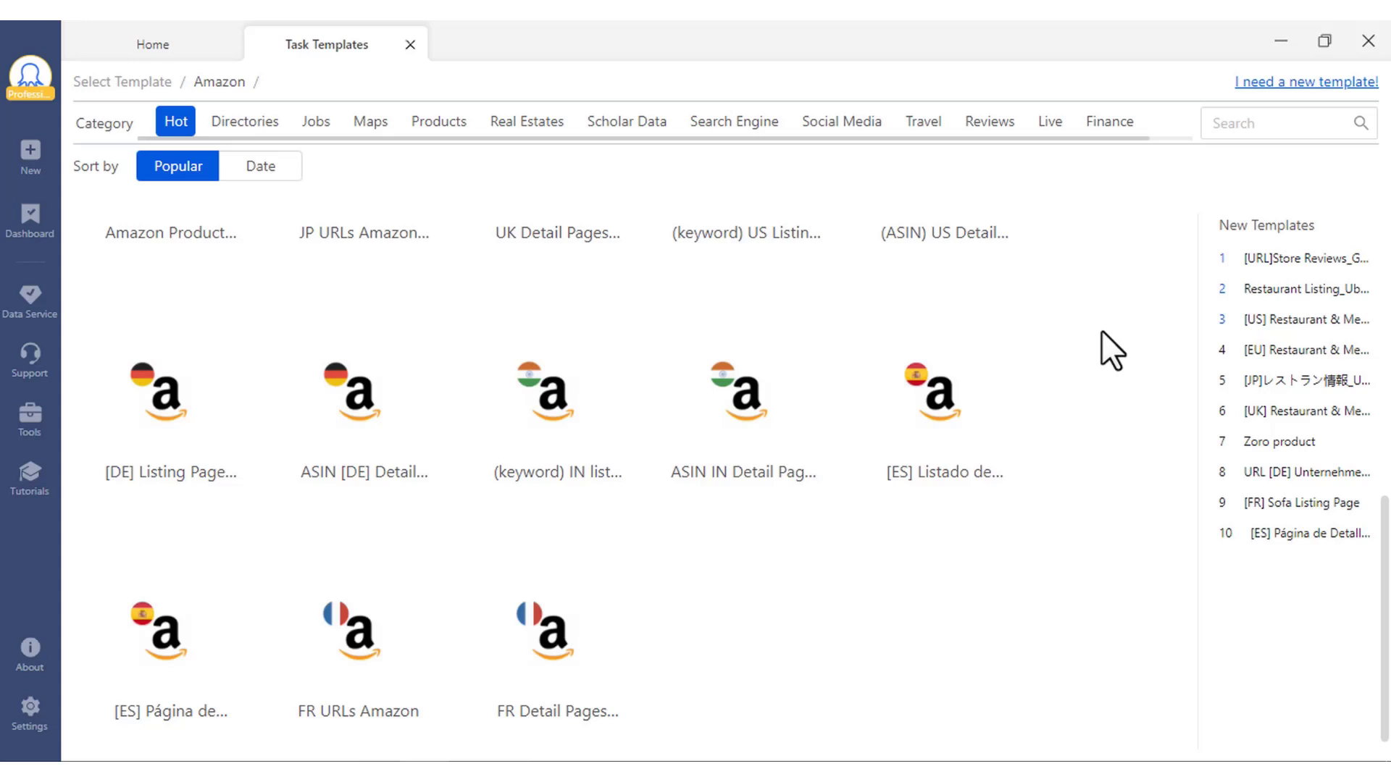
scroll(down, 3)
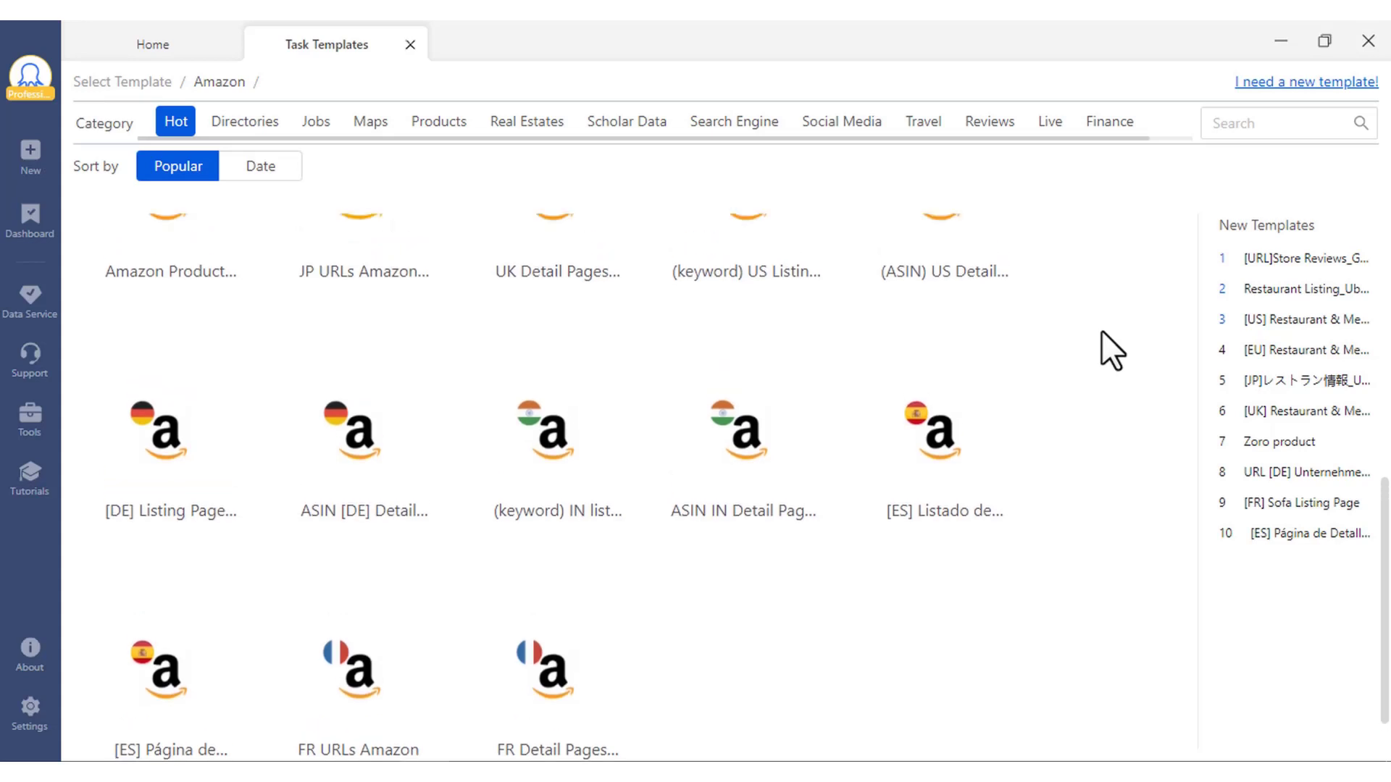
scroll(up, 3)
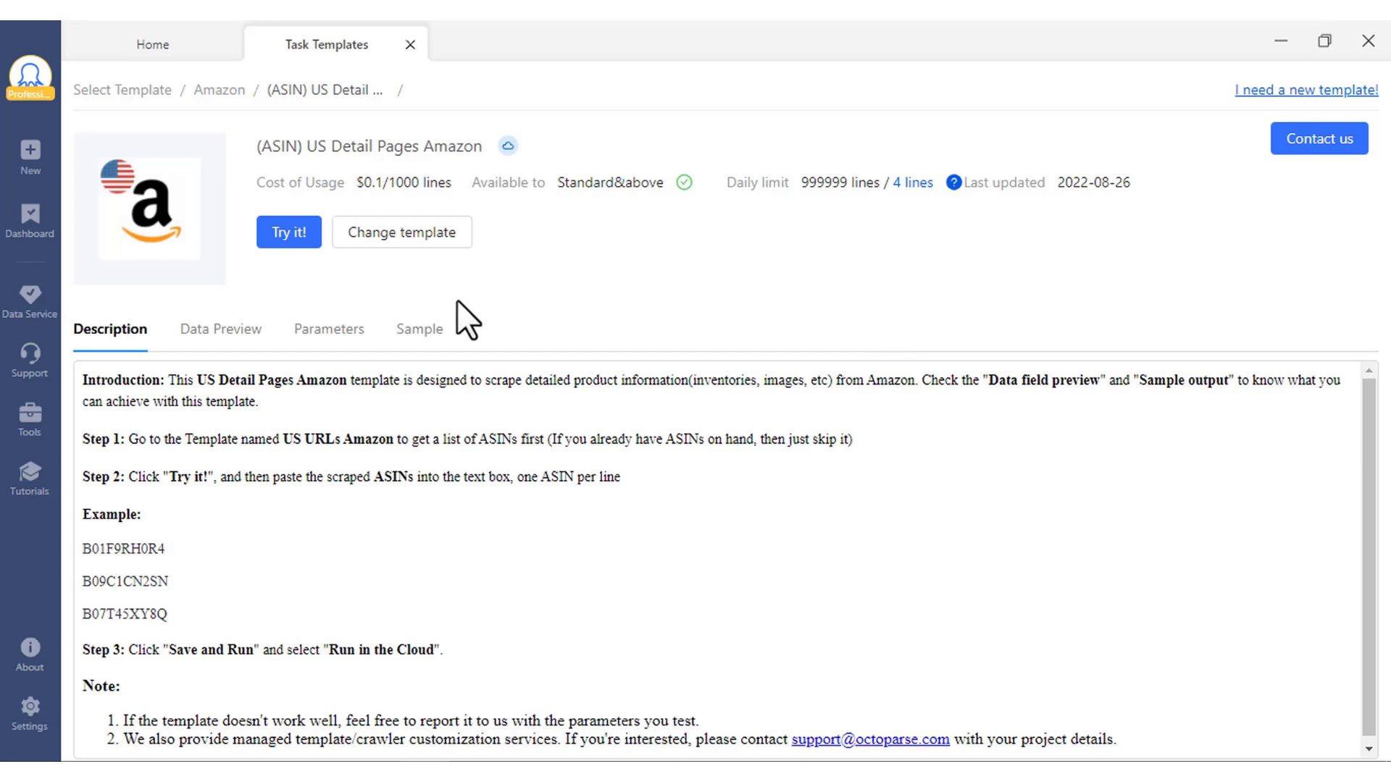
mouse_move(288, 232)
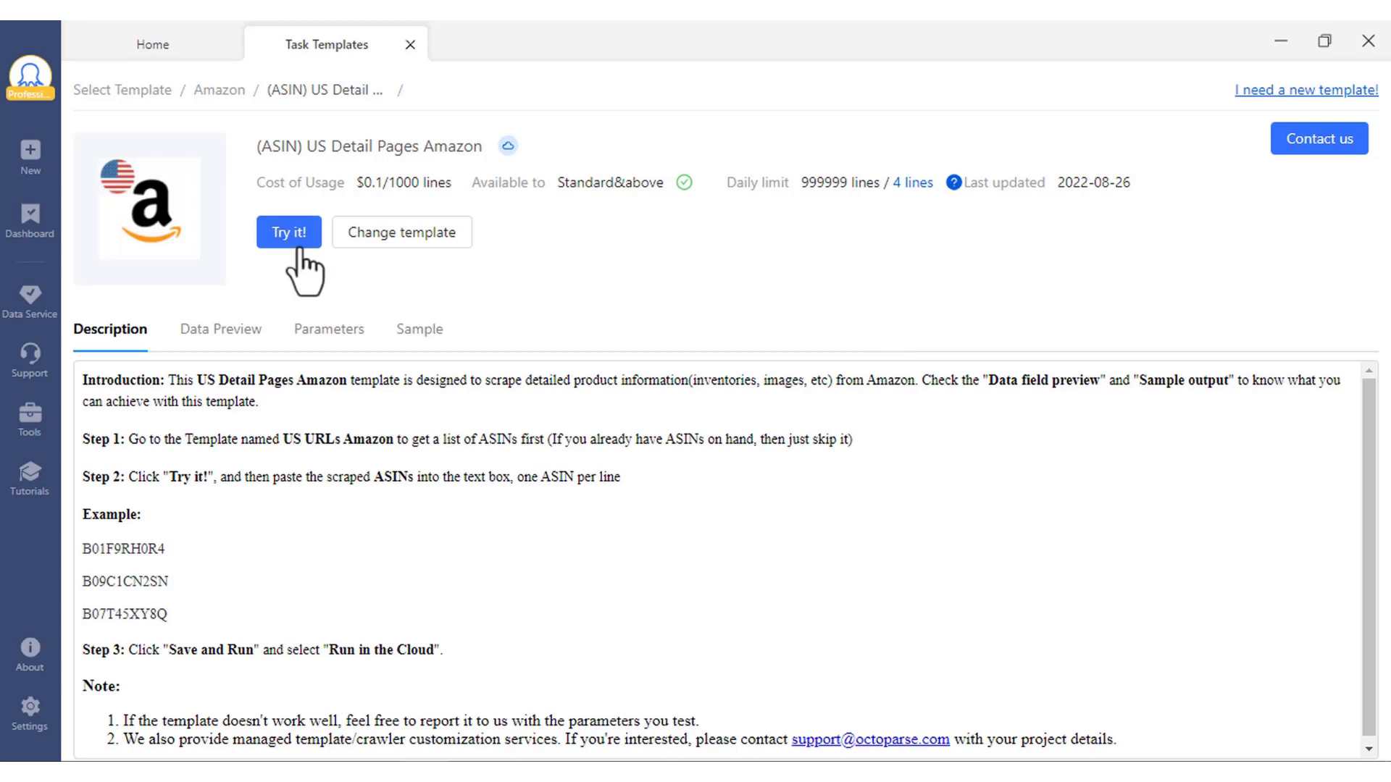
Step: Start a task from the (ASIN) US Detail Pages template, fill its ASIN list, and Save & Run
click(287, 232)
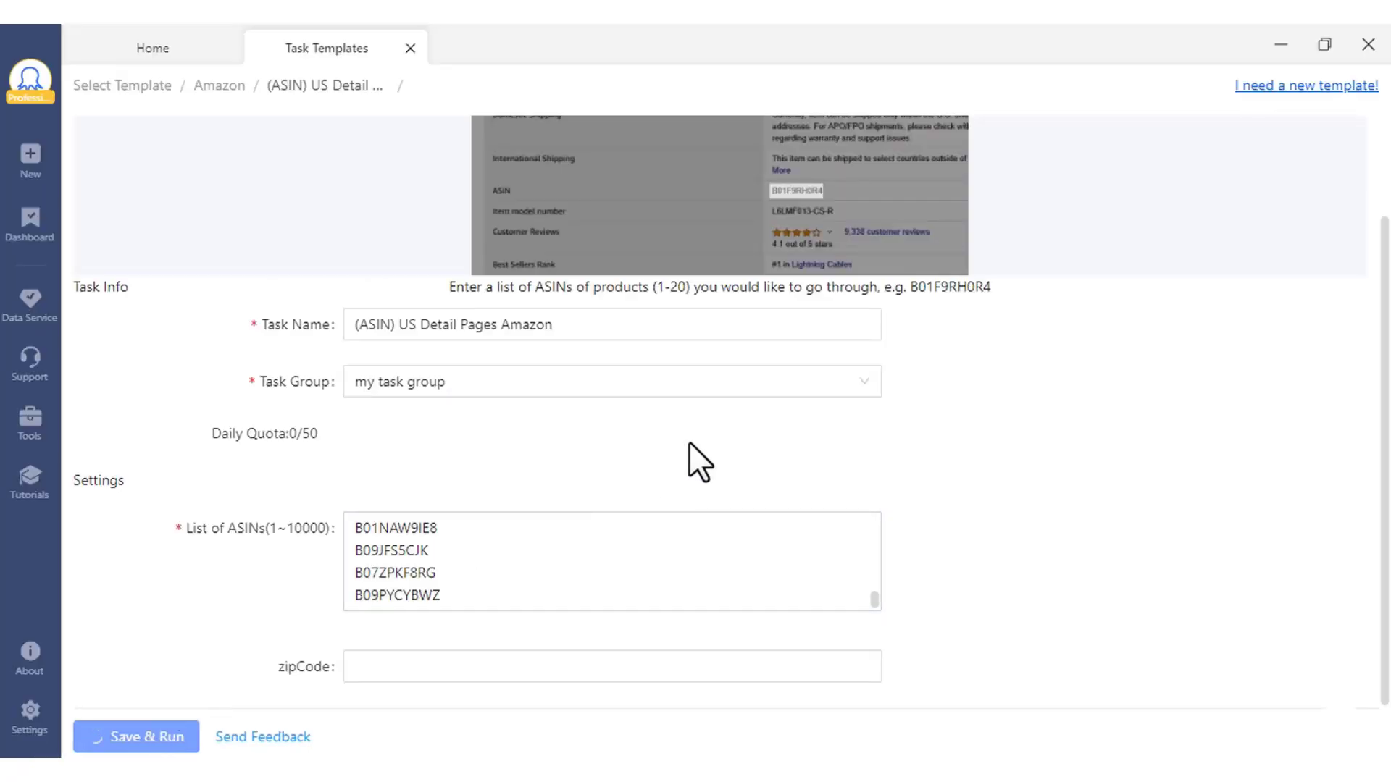
click(135, 736)
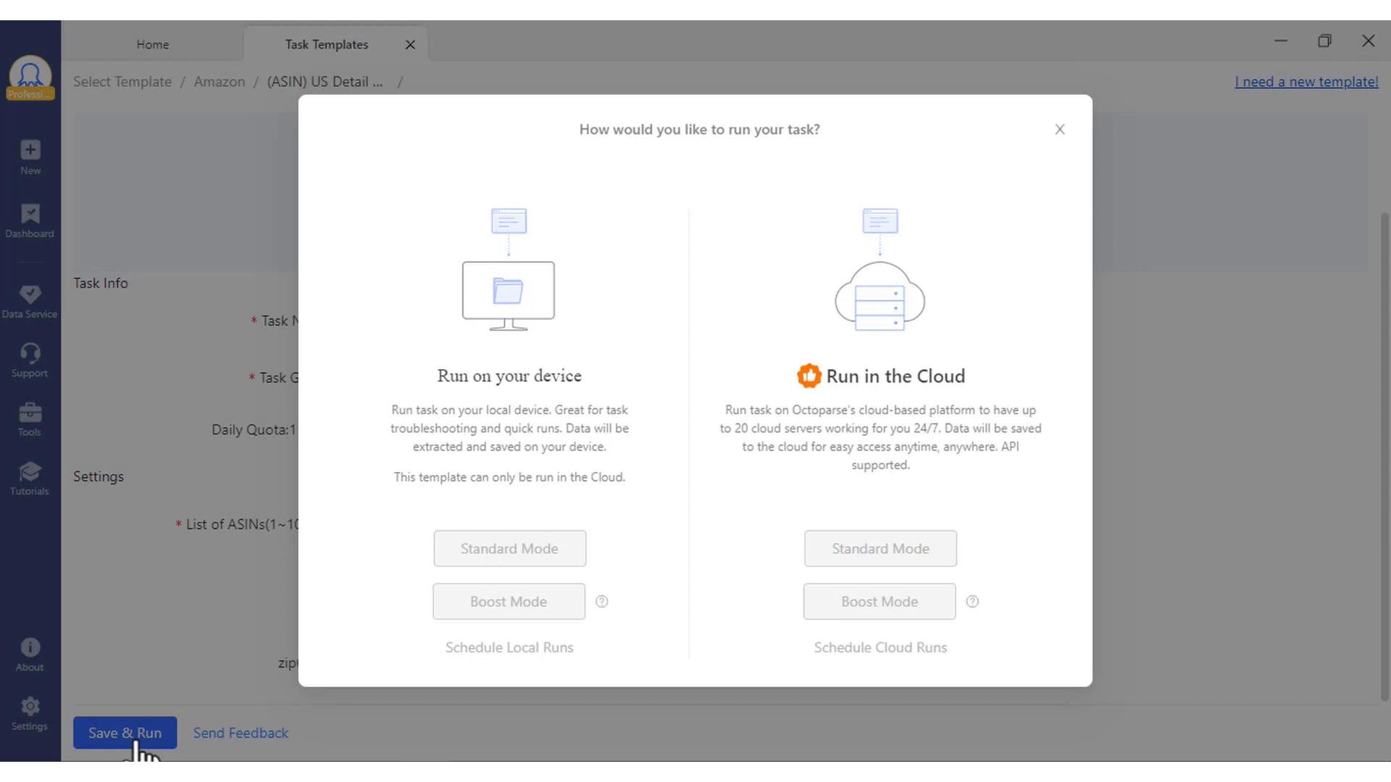
Step: Run the task in Cloud Standard Mode and export all 14 extracted lines as Excel (xlsx)
click(879, 548)
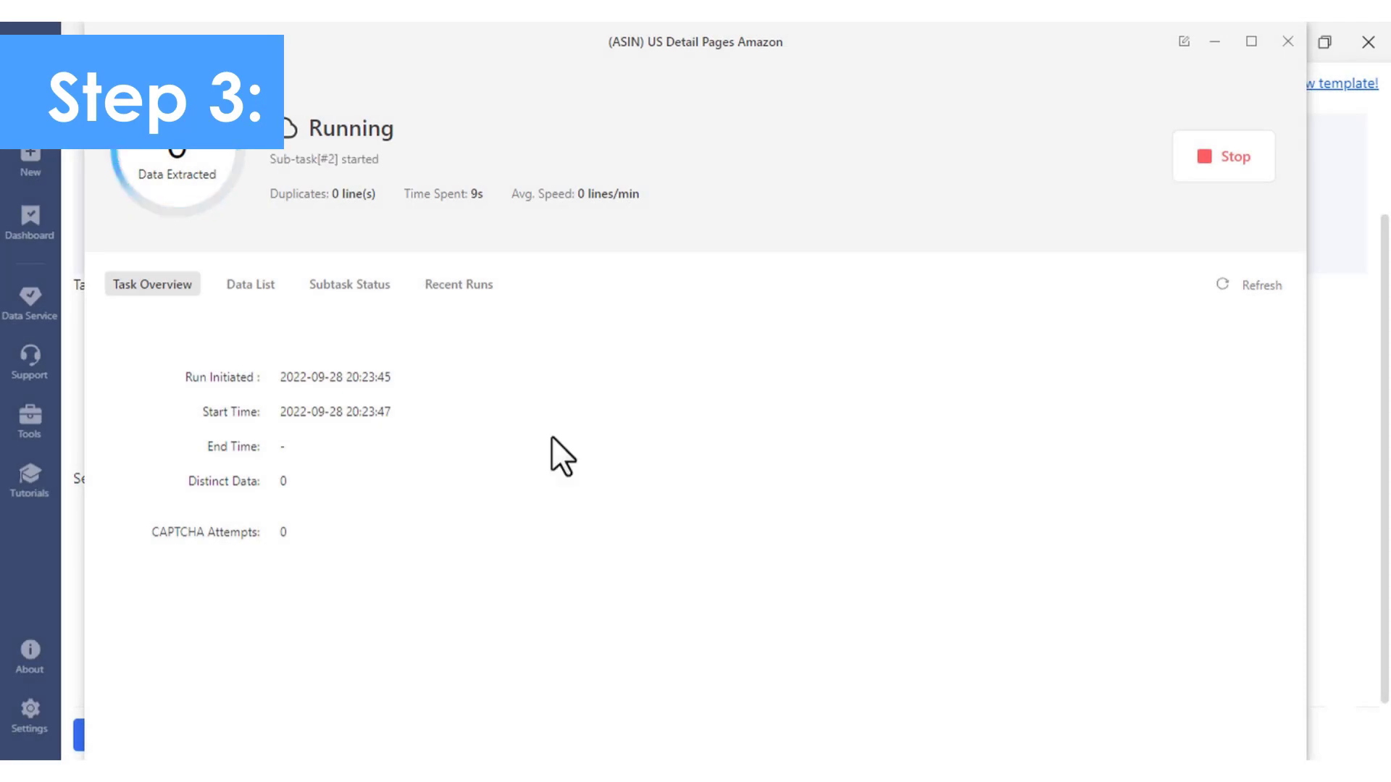
click(251, 284)
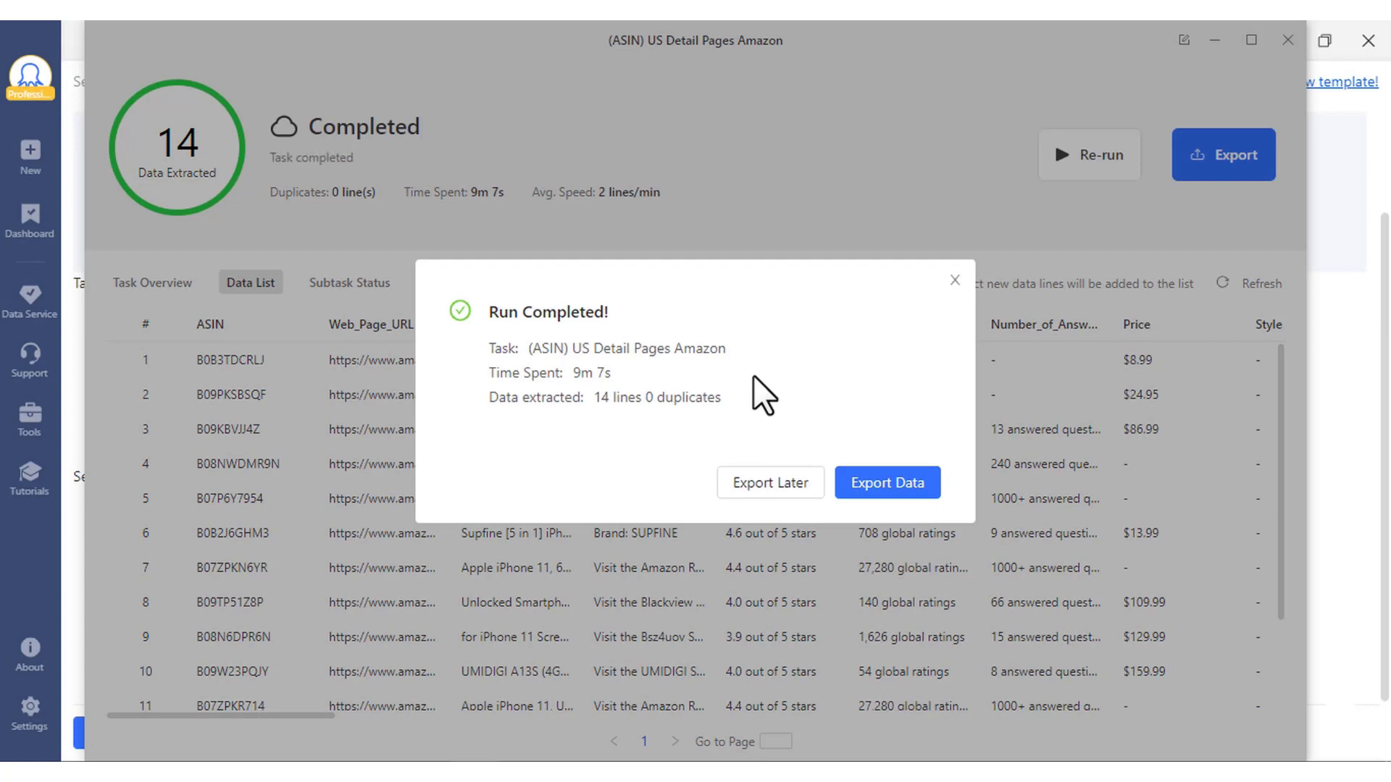
click(887, 482)
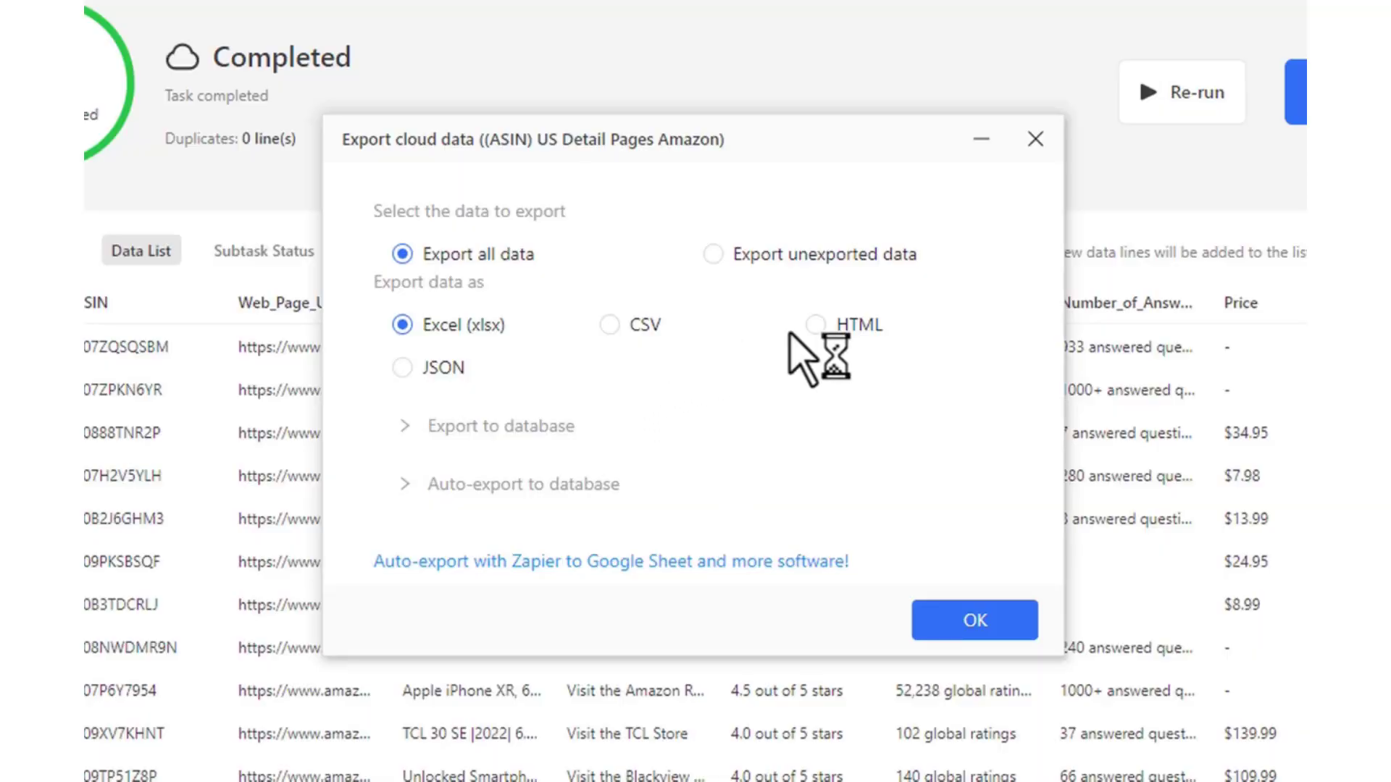
mouse_move(1020, 599)
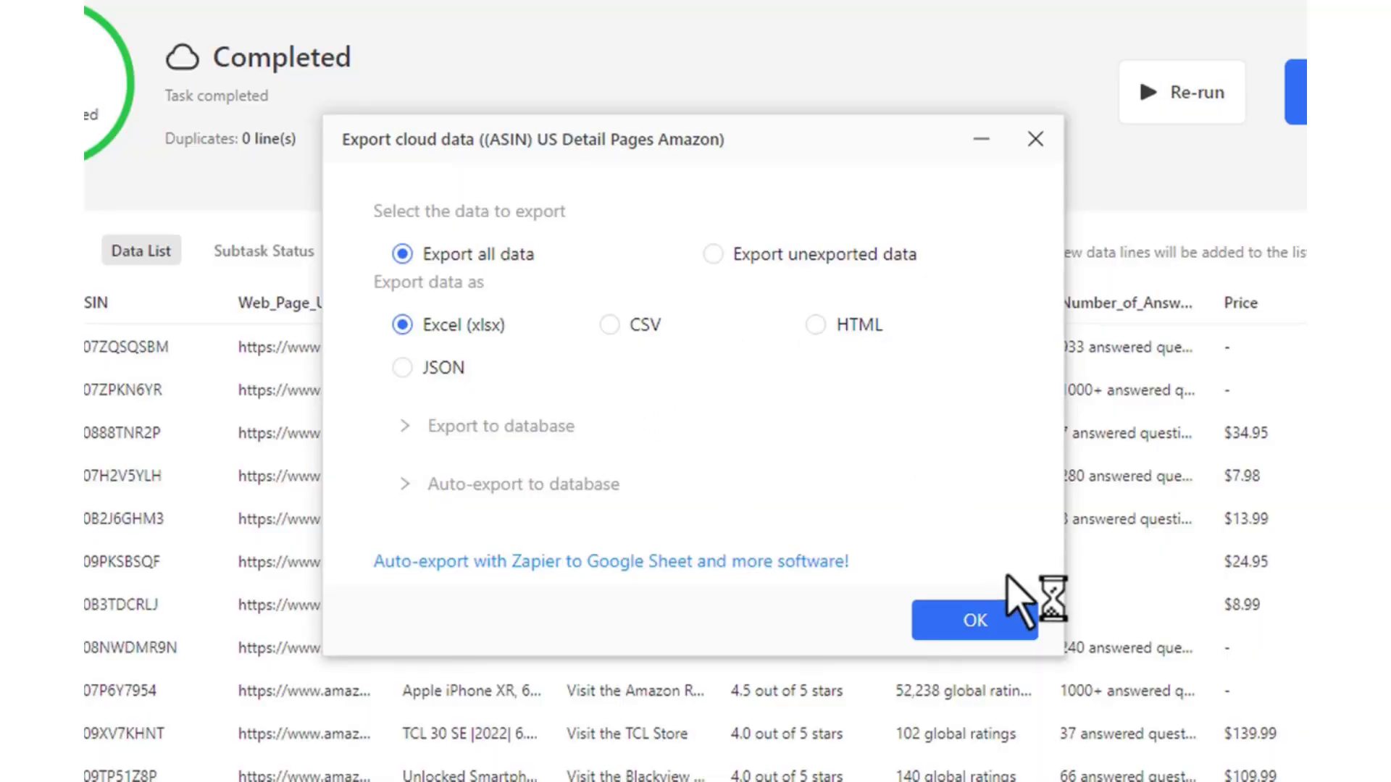
click(974, 620)
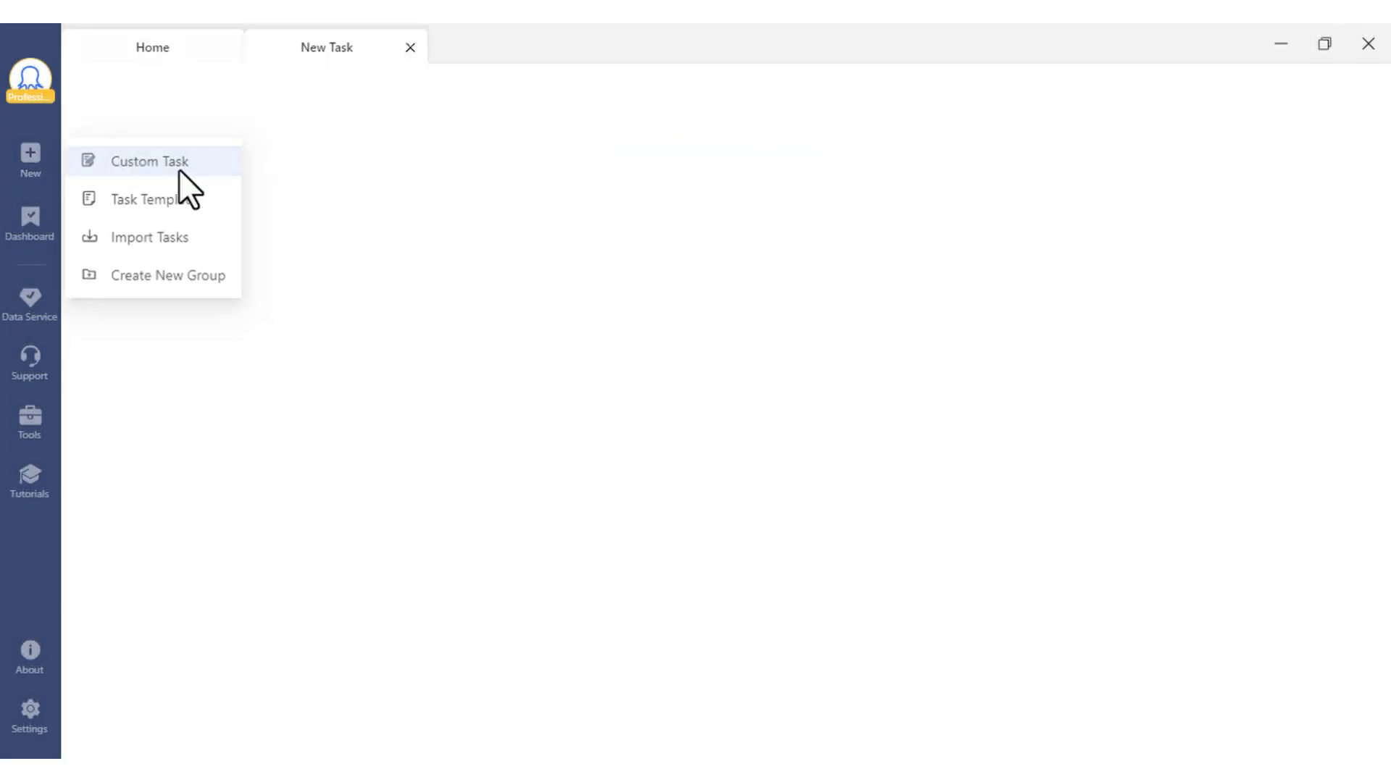
Step: Create a Custom Task with the Amazon iPhone charger product page URL and save it
click(149, 160)
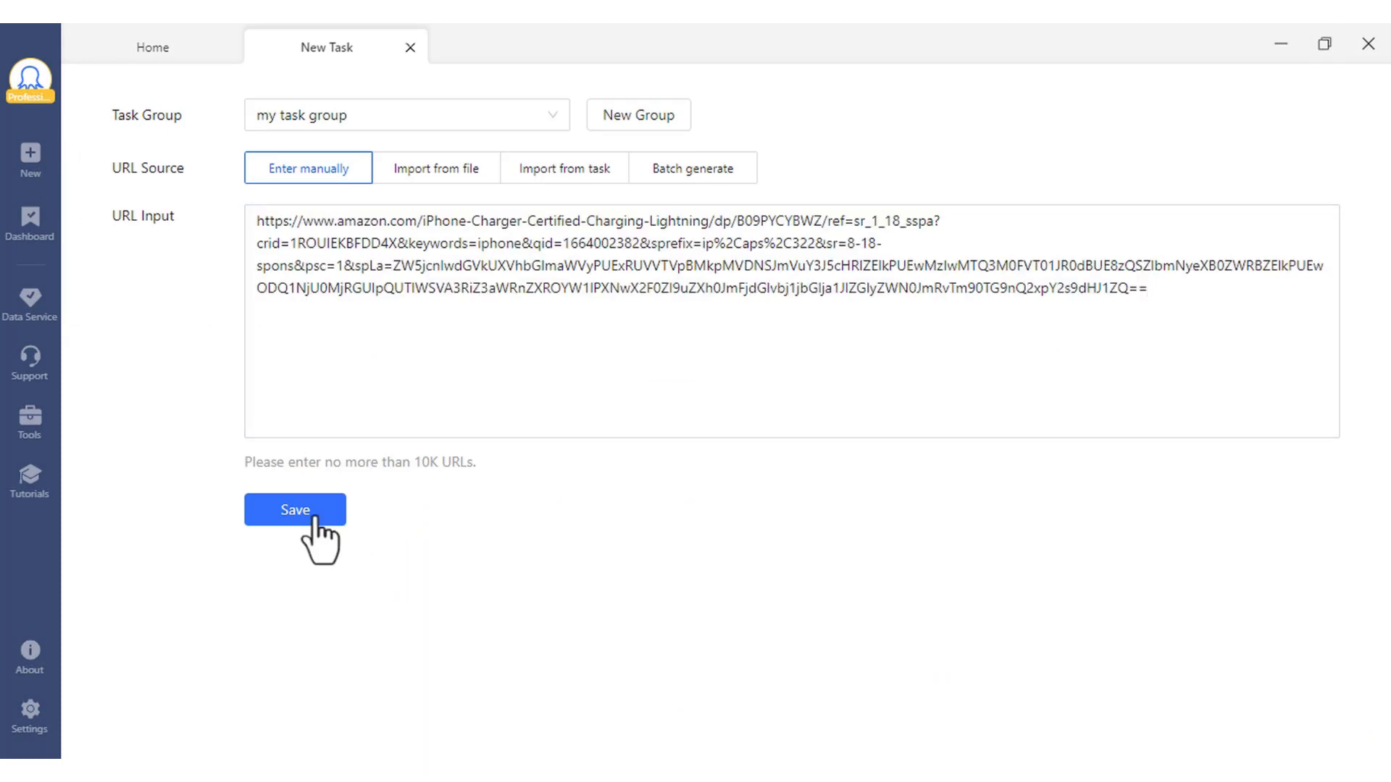
click(295, 510)
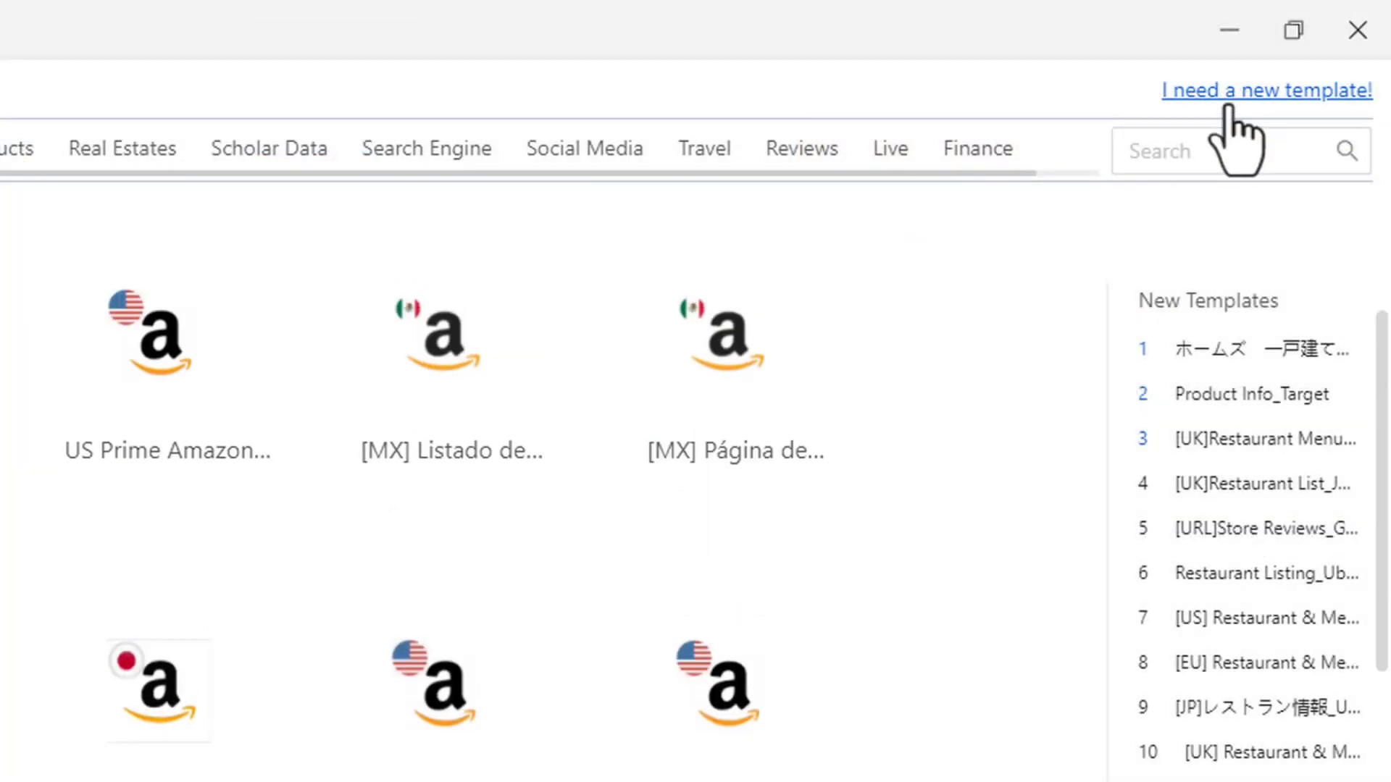